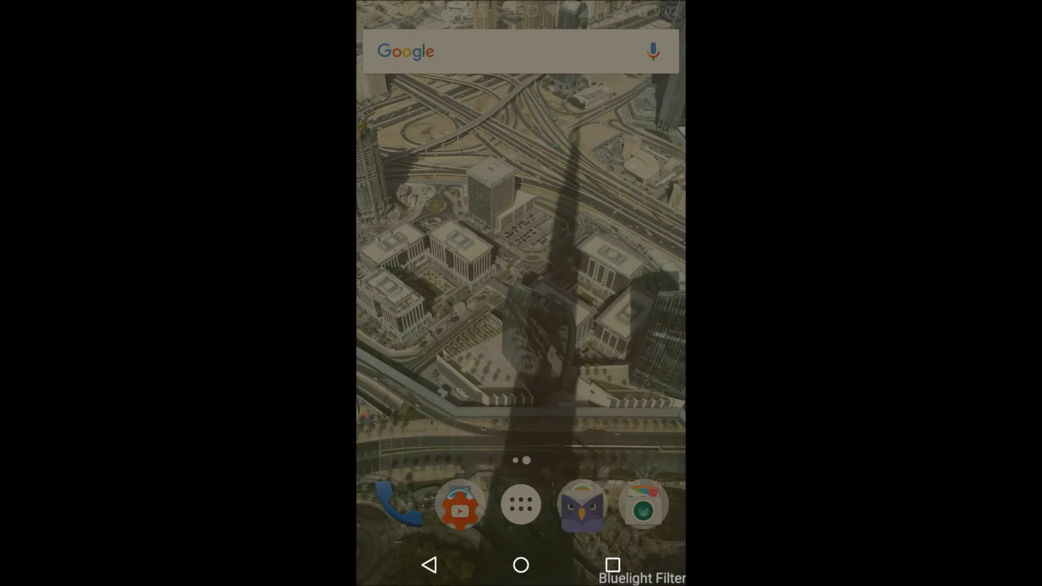
Step: Launch the Bluelight Filter app from the home screen icon
click(520, 504)
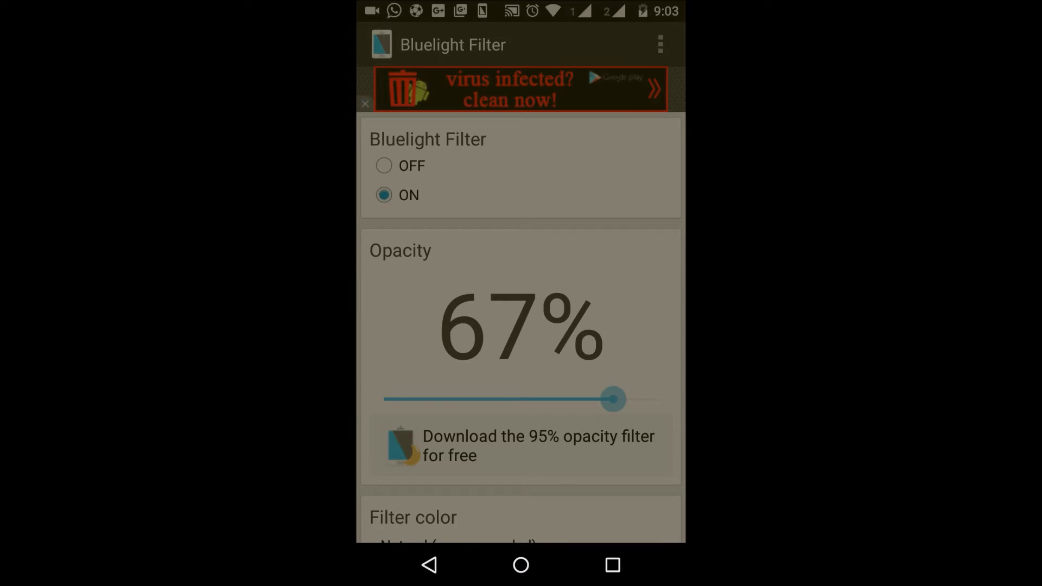
Step: Select the OFF option so the blue light filter stops dimming the screen
click(383, 165)
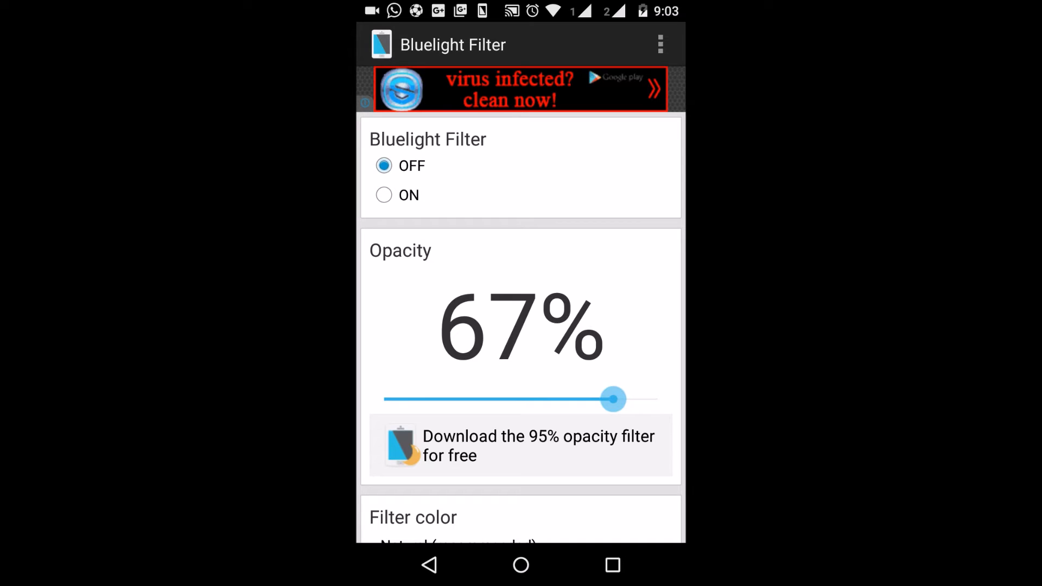
mouse_move(365, 102)
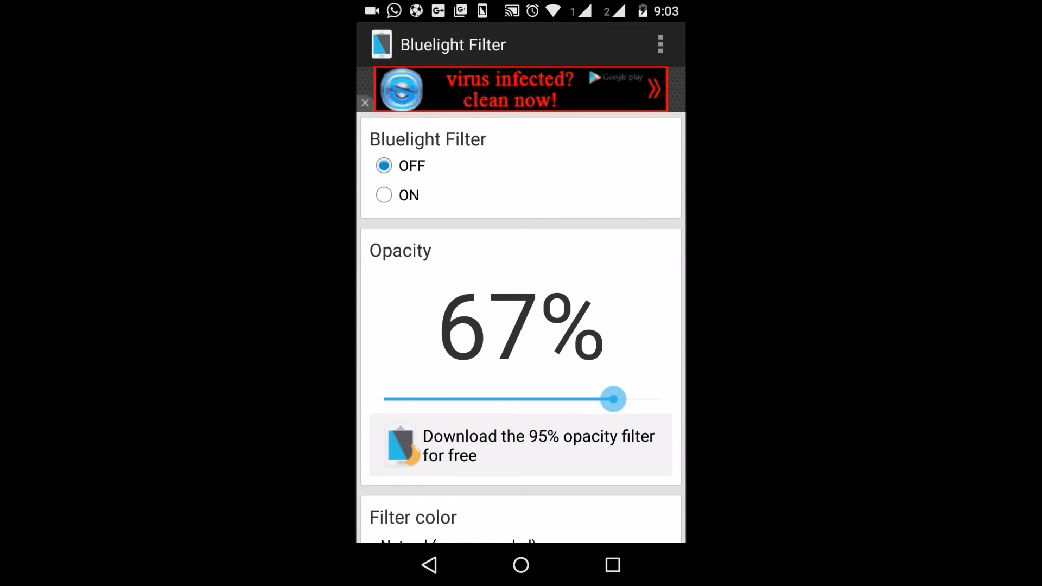
Step: Select the ON option so the blue light filter dims the screen again
click(383, 194)
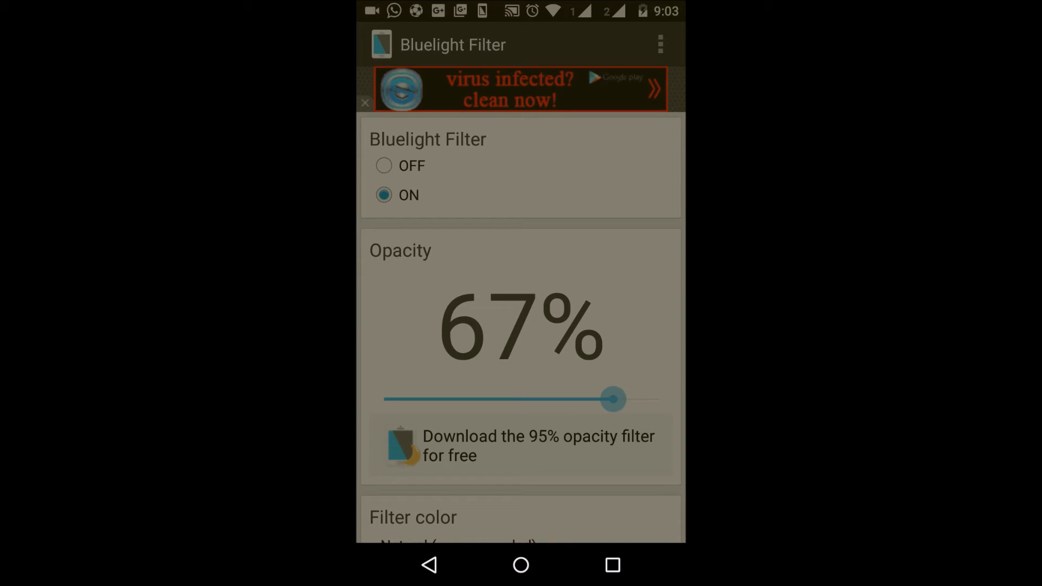
Step: Sweep the Opacity slider between 0% and 80% and leave it at 65%
drag(611, 398, 623, 402)
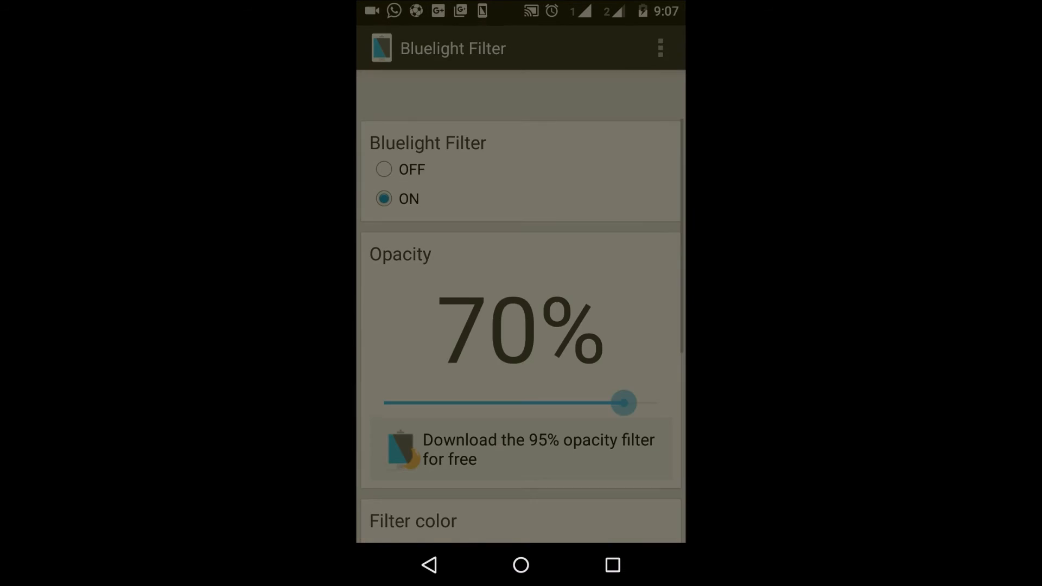
drag(623, 401, 510, 398)
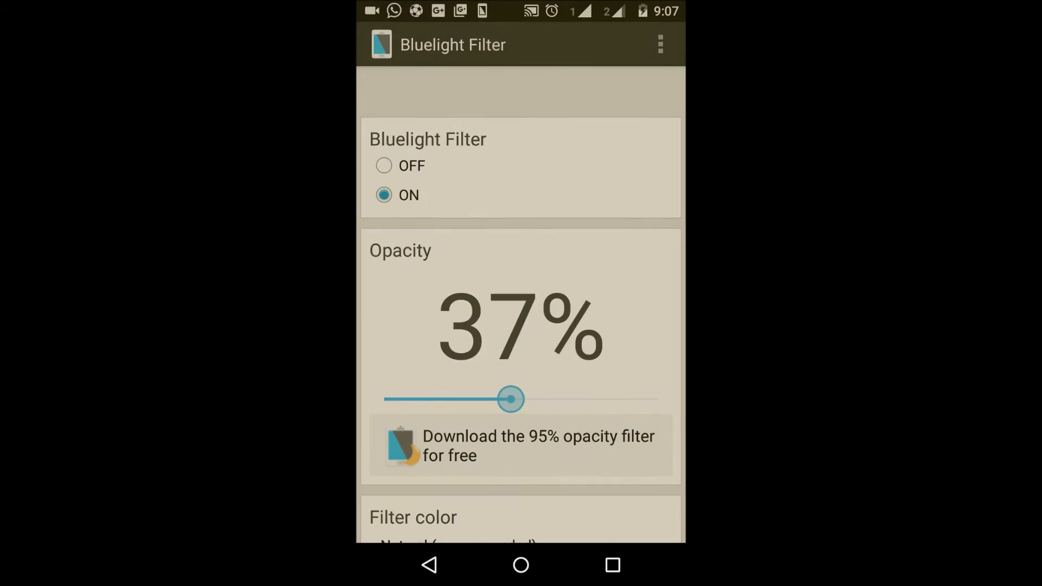
drag(510, 398, 383, 398)
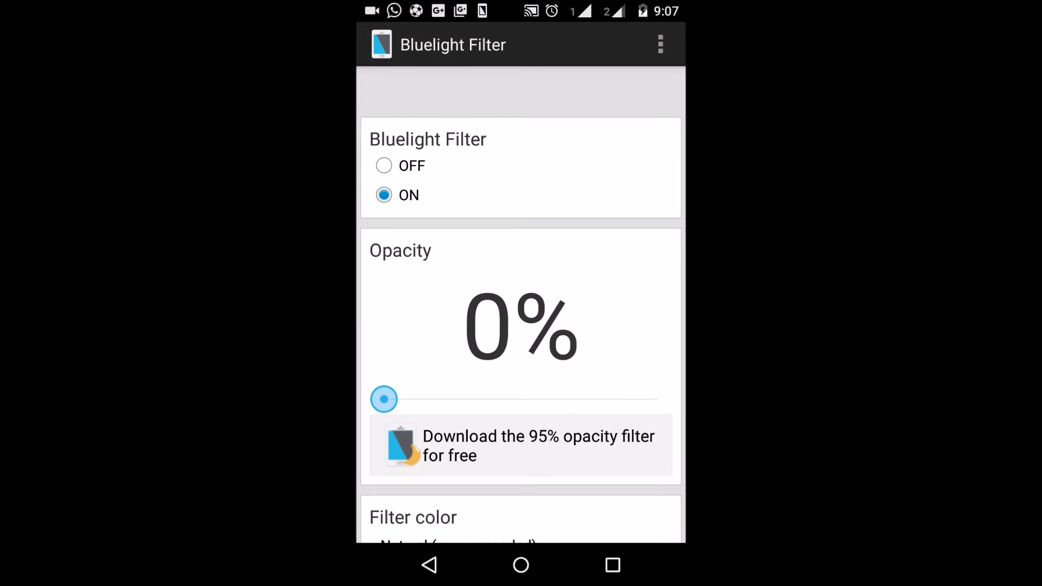
drag(384, 398, 629, 399)
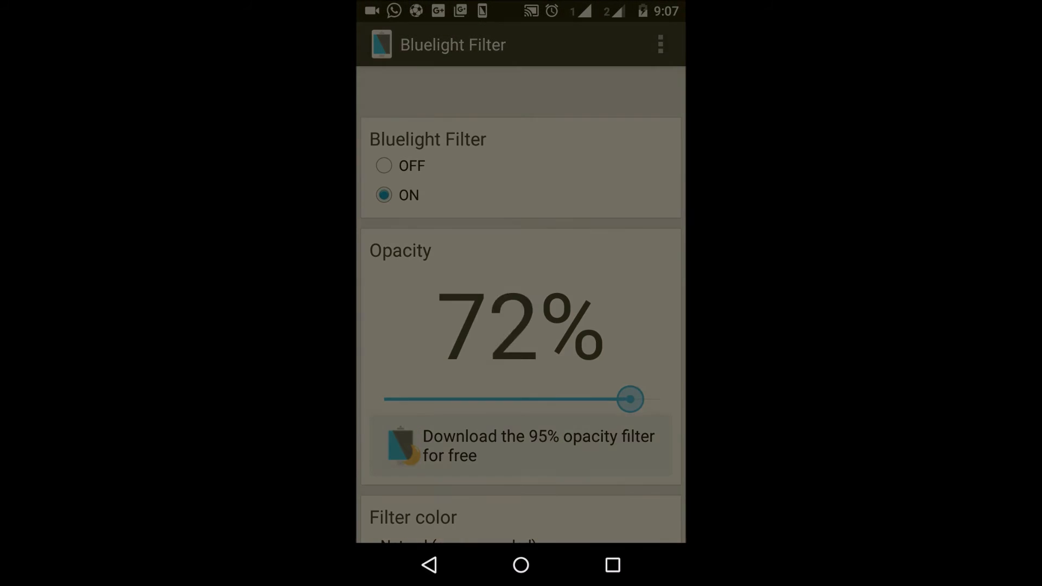
drag(628, 398, 658, 399)
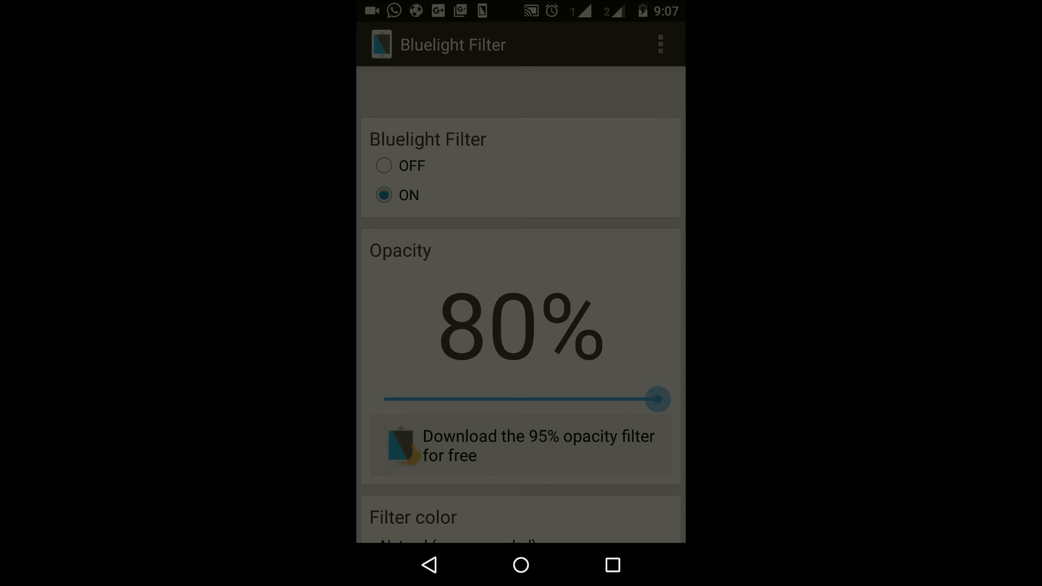
drag(658, 399, 606, 398)
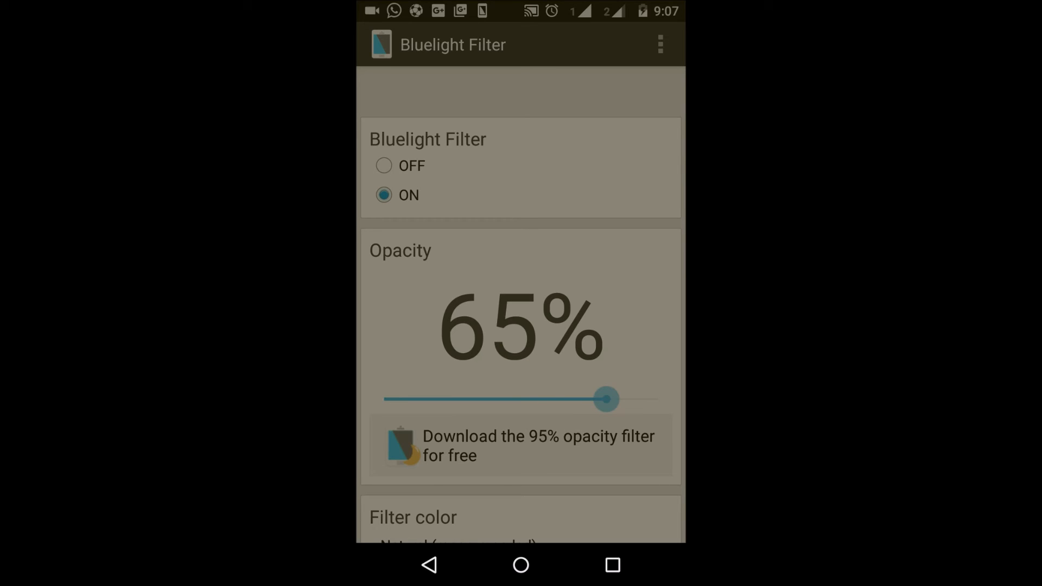
scroll(down, 3)
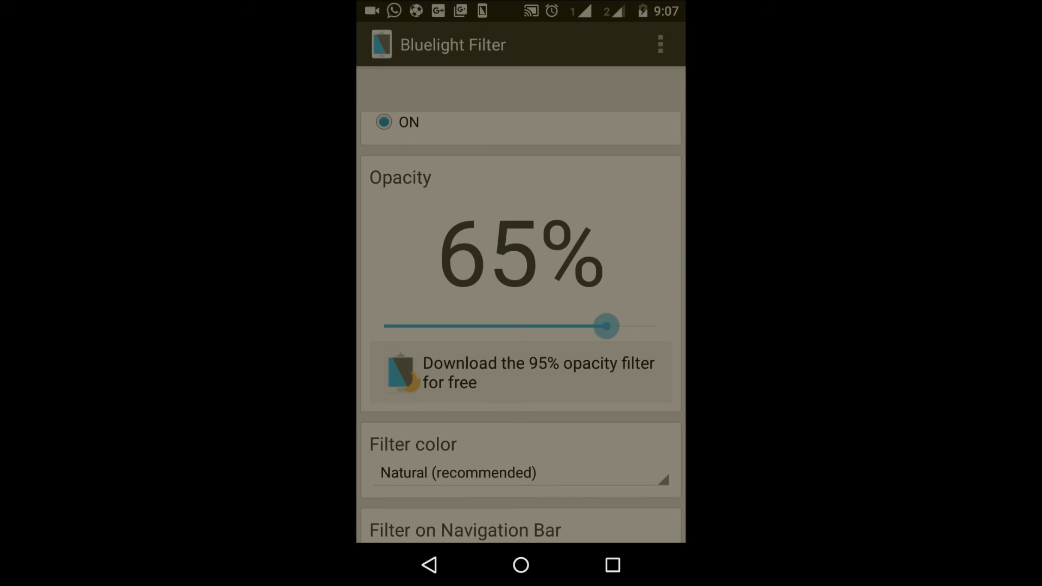
Step: View the free 95% opacity addon's Play Store listing, then leave it for the app drawer
click(520, 372)
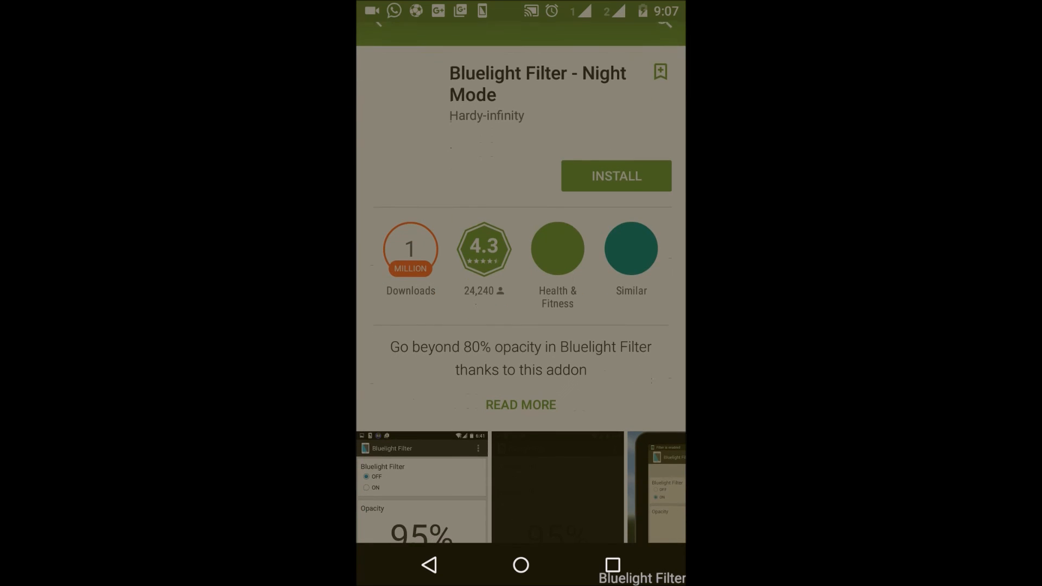
scroll(down, 3)
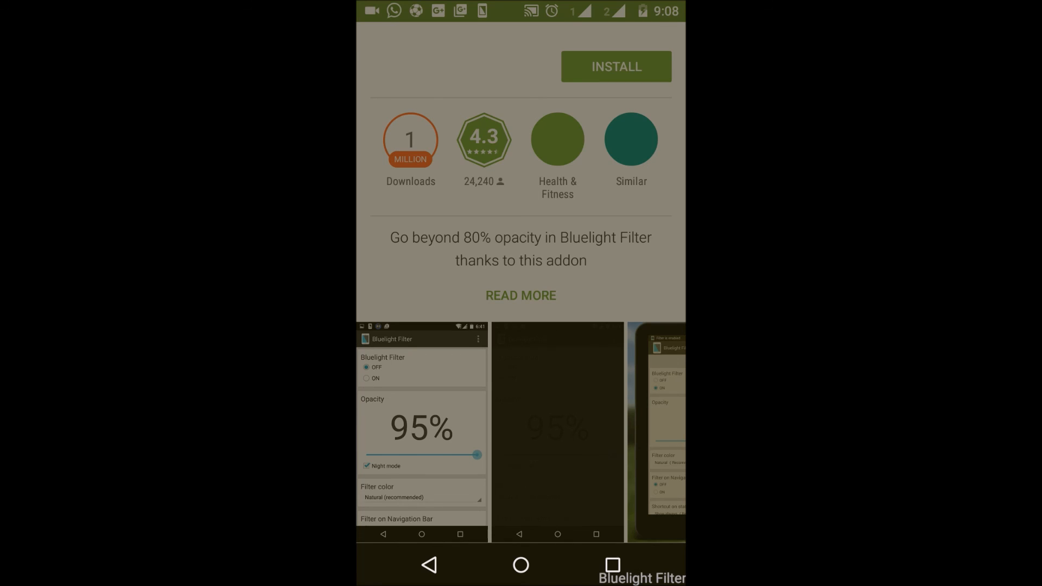
scroll(down, 3)
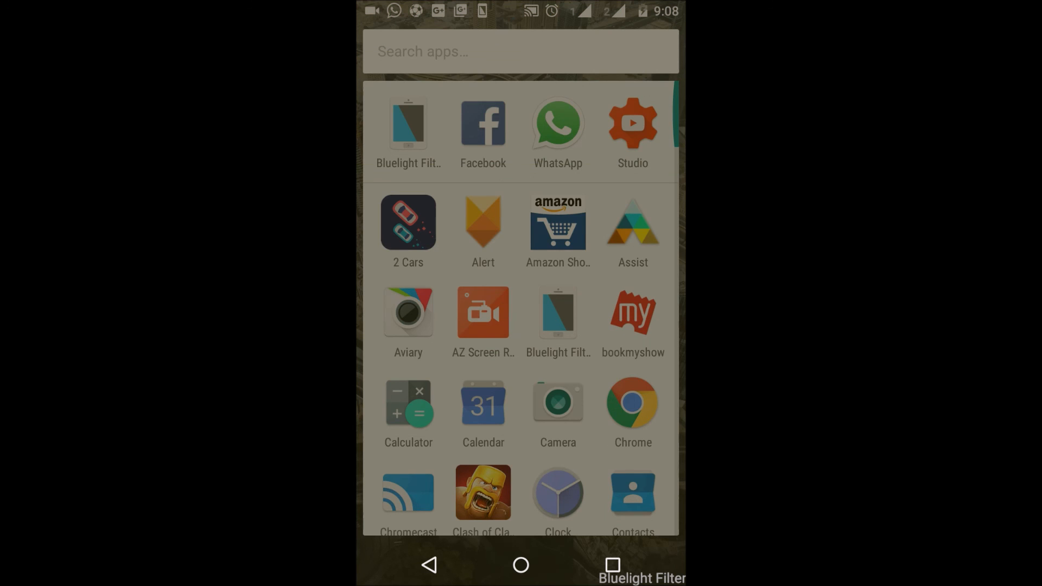
click(428, 564)
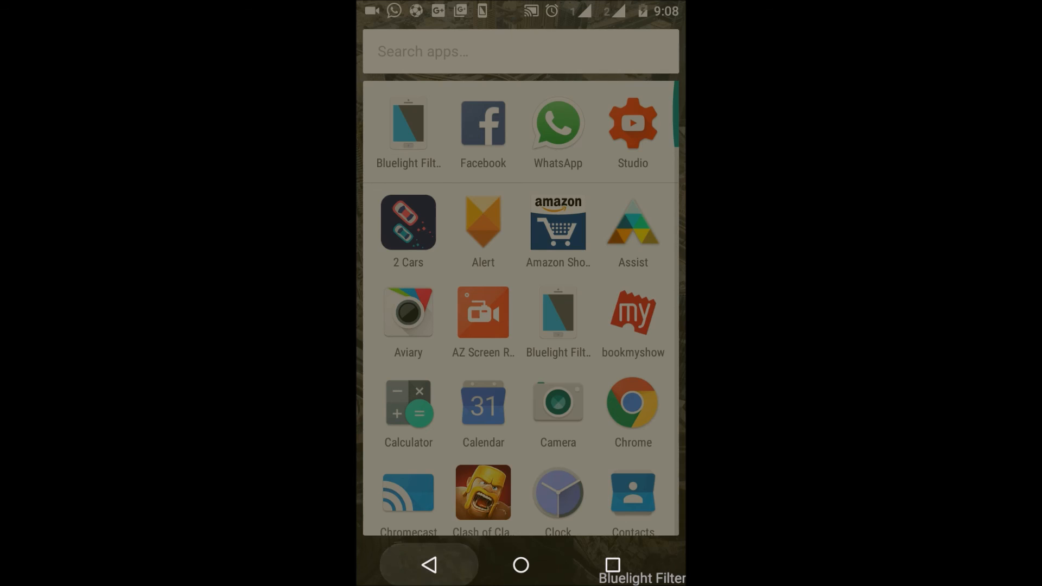